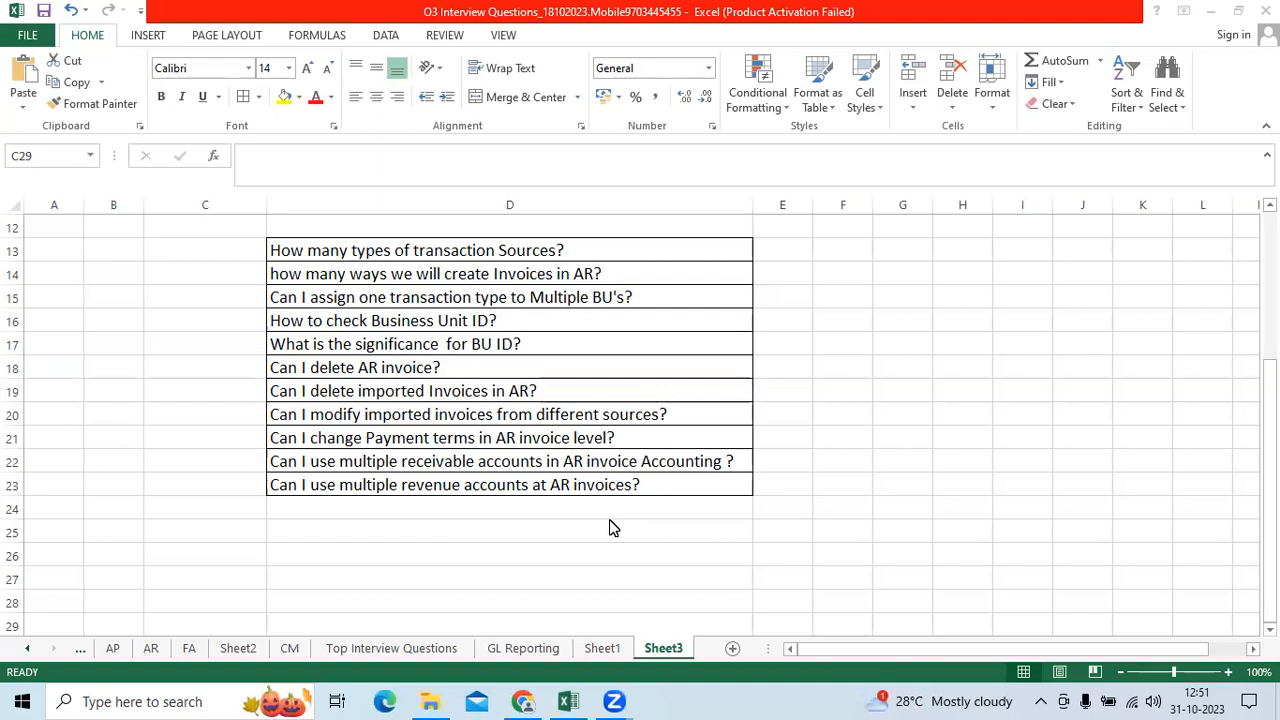
mouse_move(530, 700)
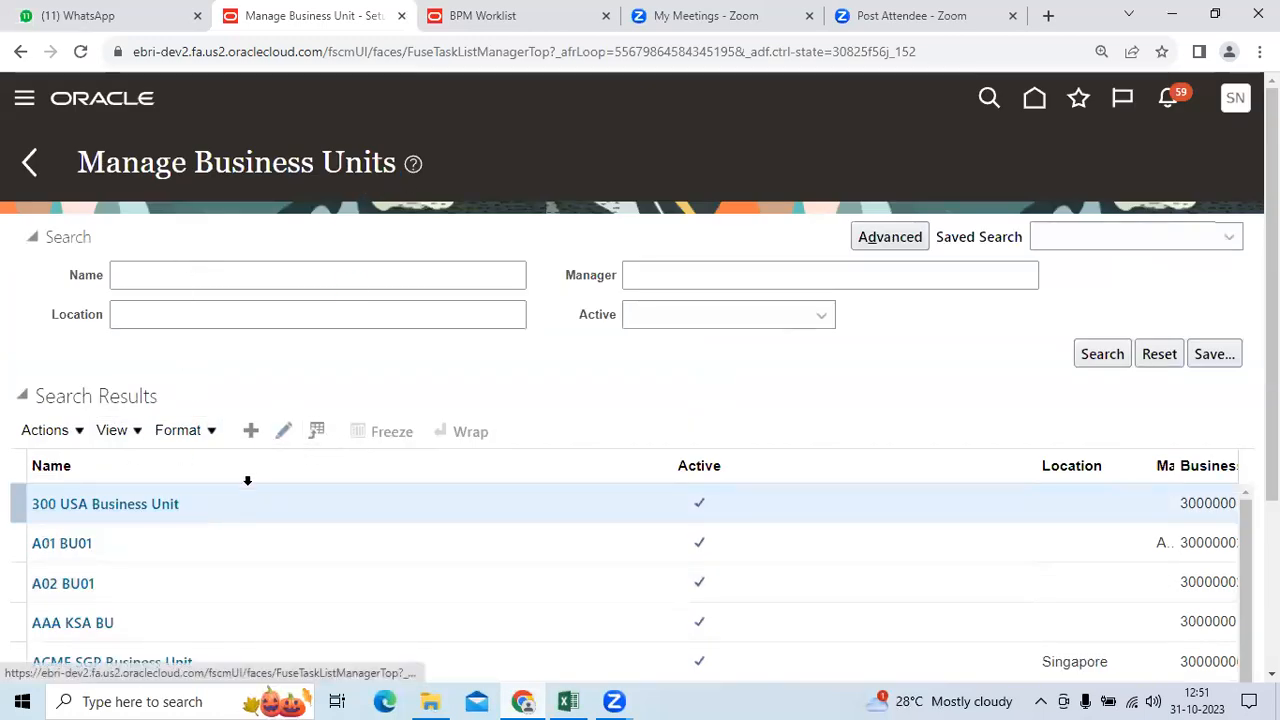
mouse_move(118, 430)
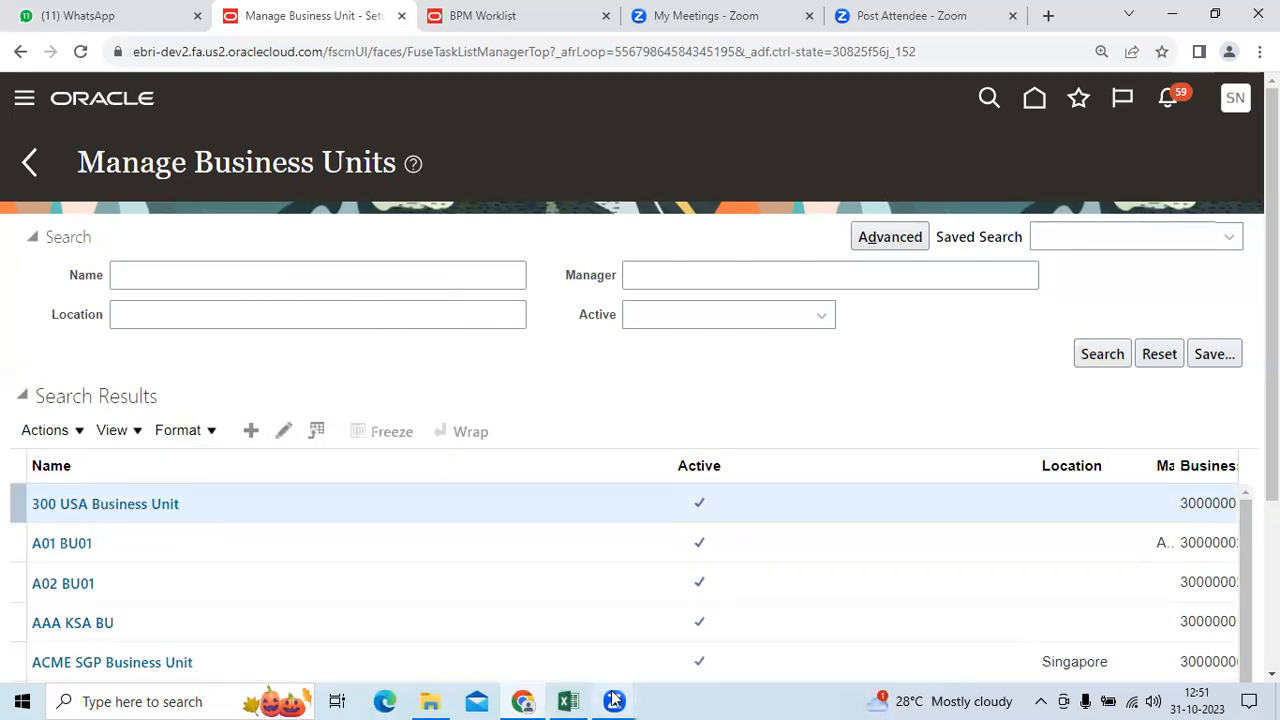
Return from the Oracle Manage Business Units results to the interview questions workbook.
left_click(568, 700)
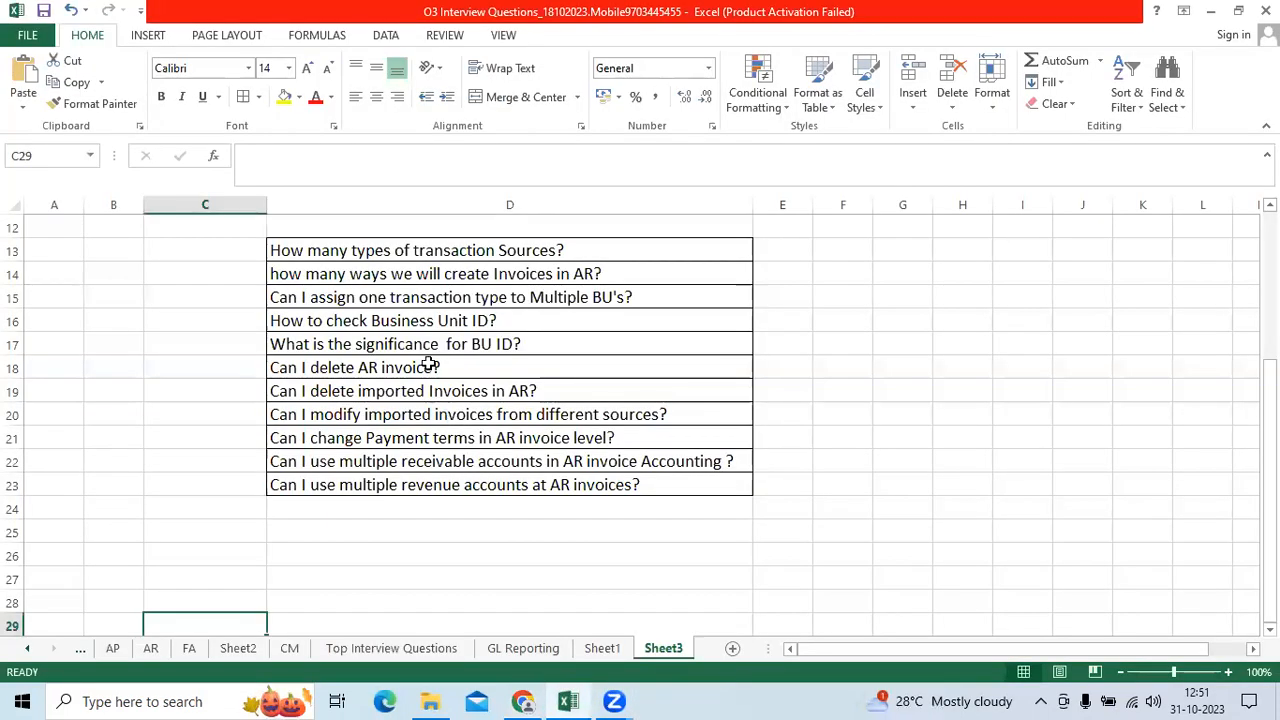
left_click(404, 390)
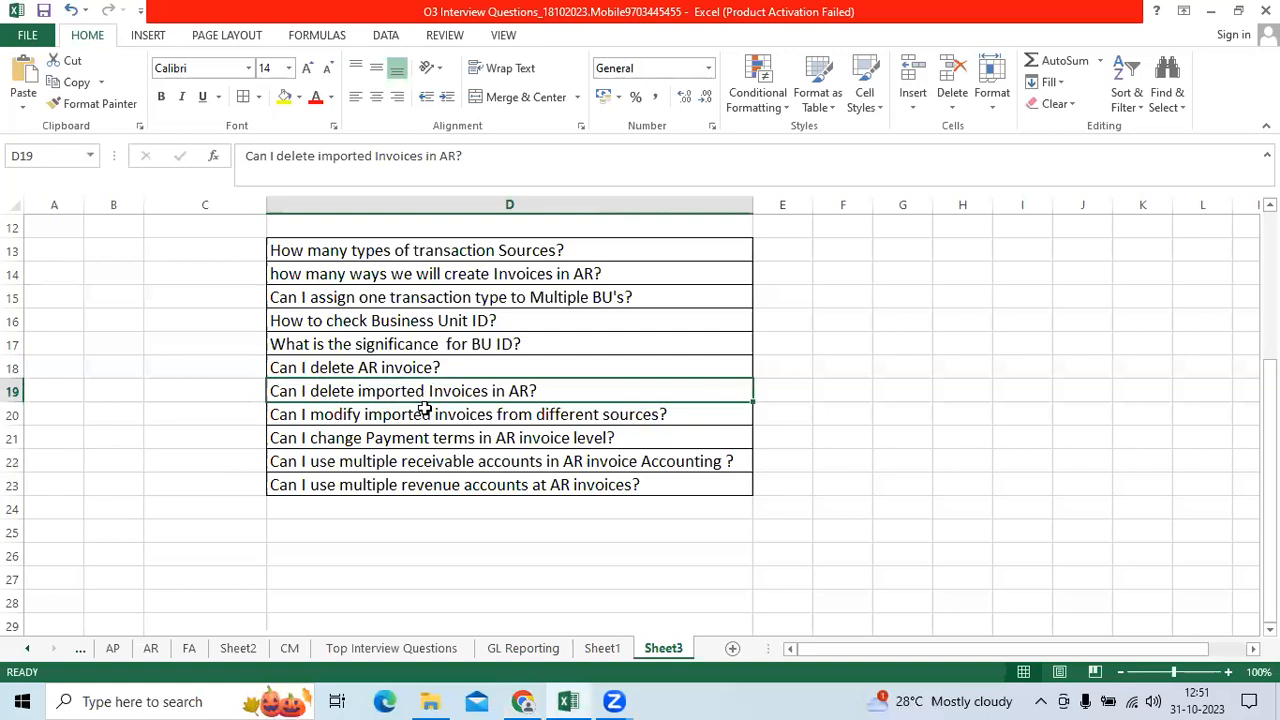
left_click(396, 344)
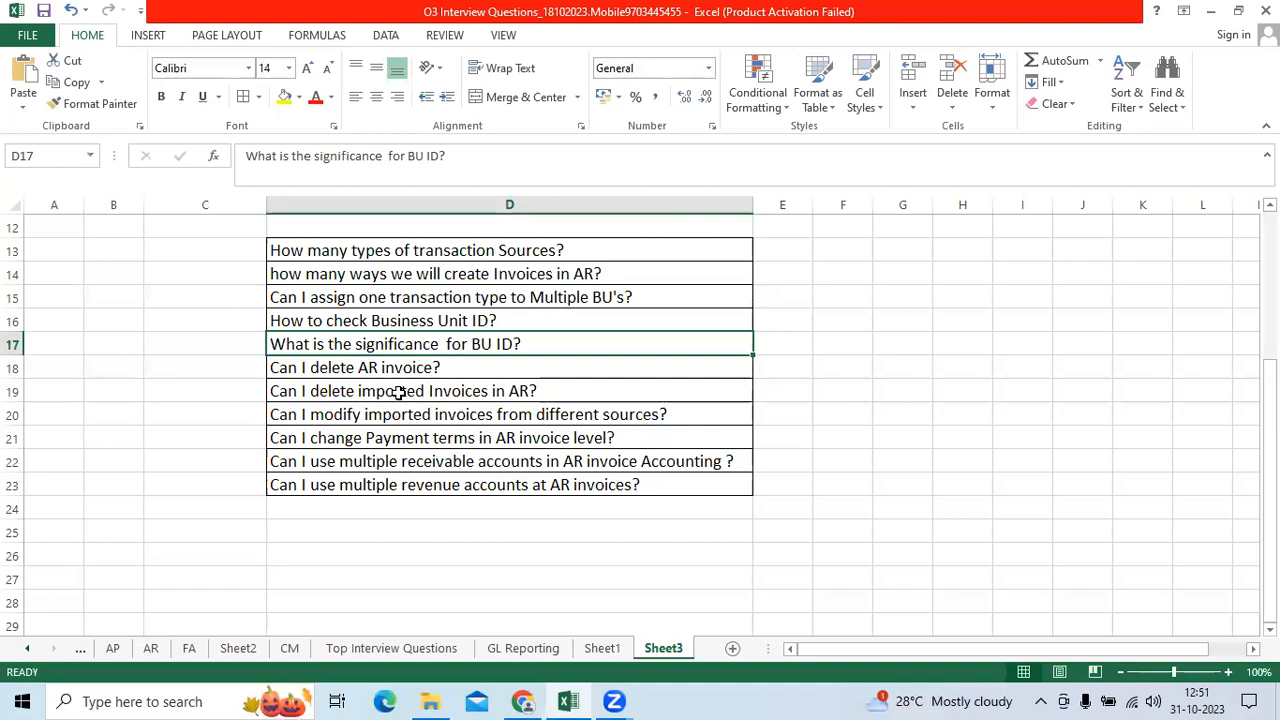
mouse_move(438, 420)
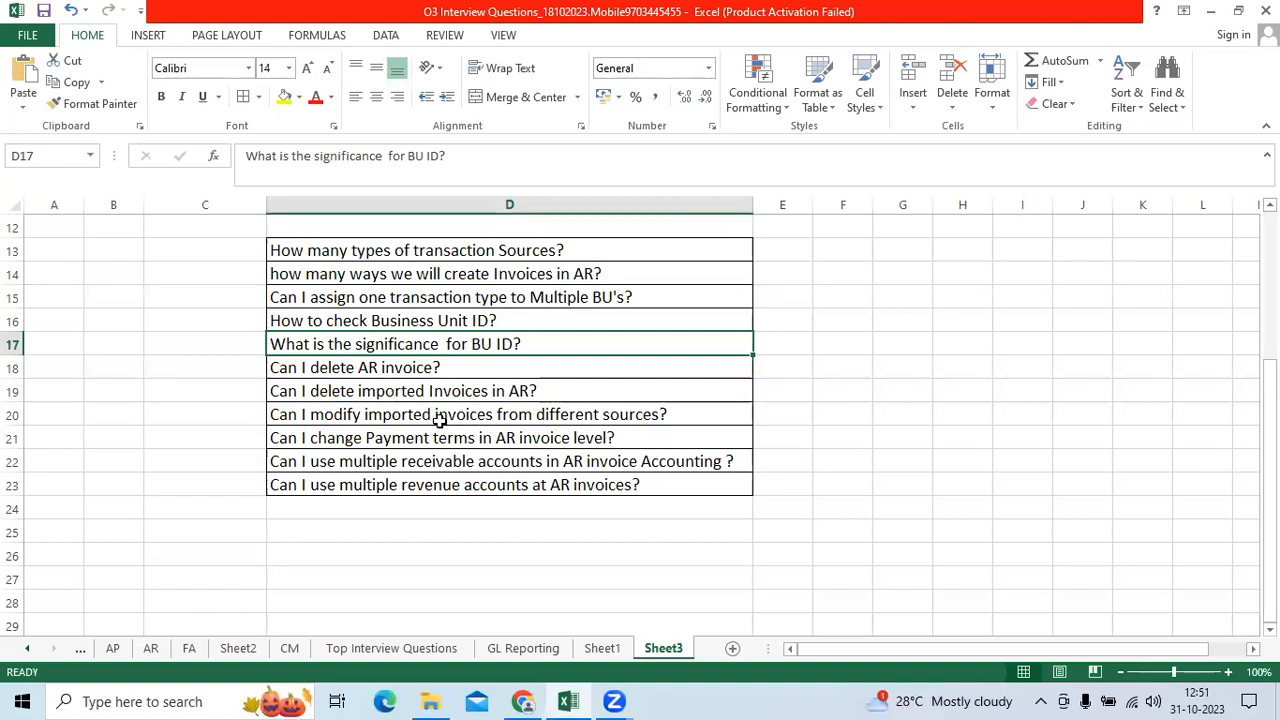
left_click(468, 414)
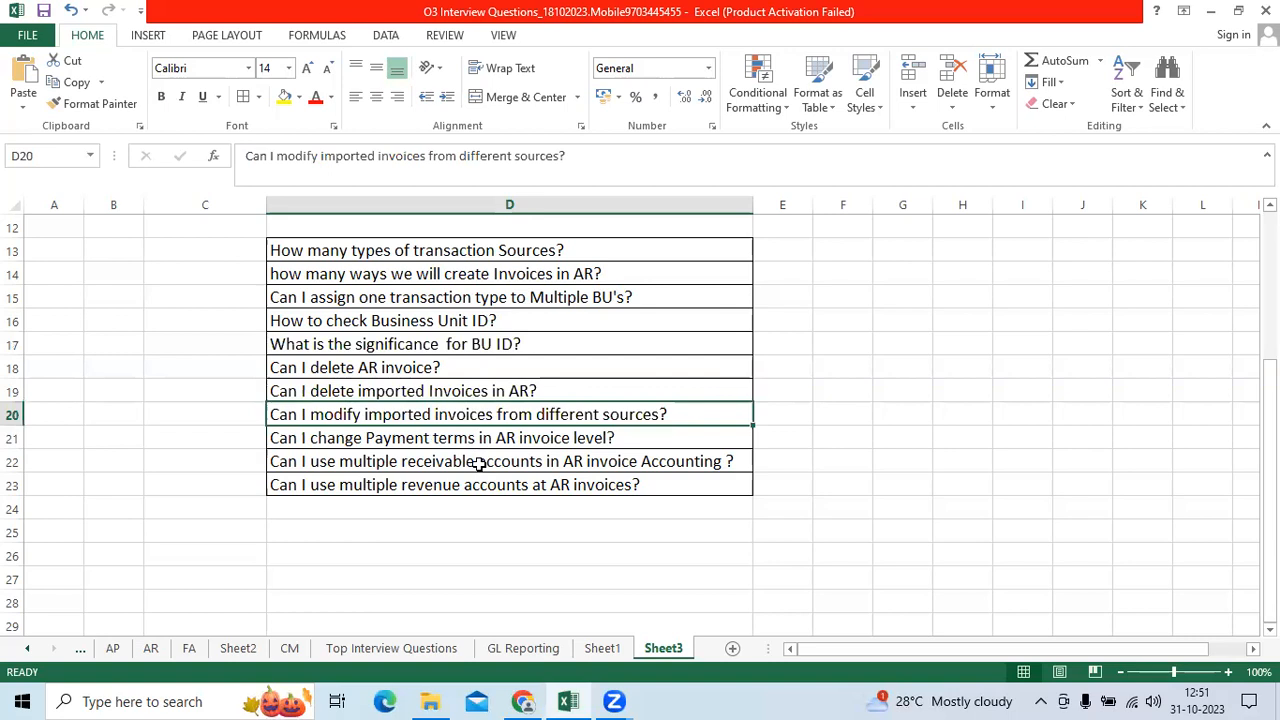
left_click(440, 436)
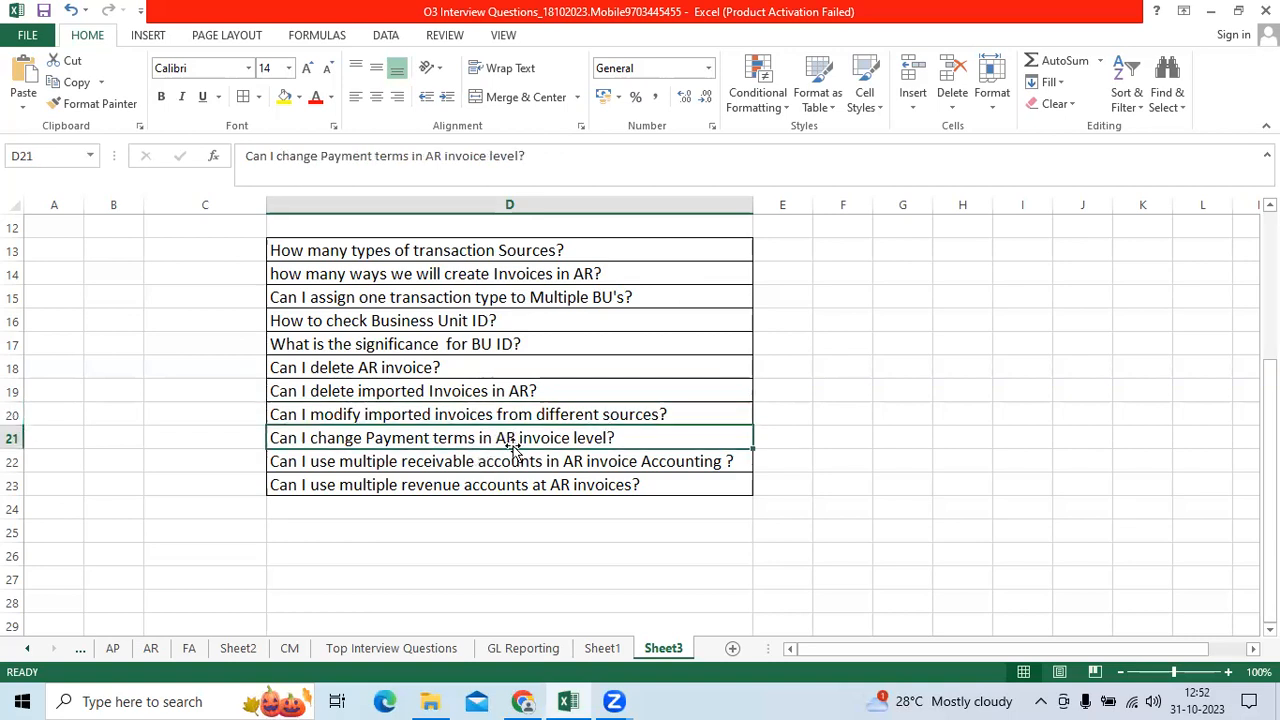
mouse_move(490, 472)
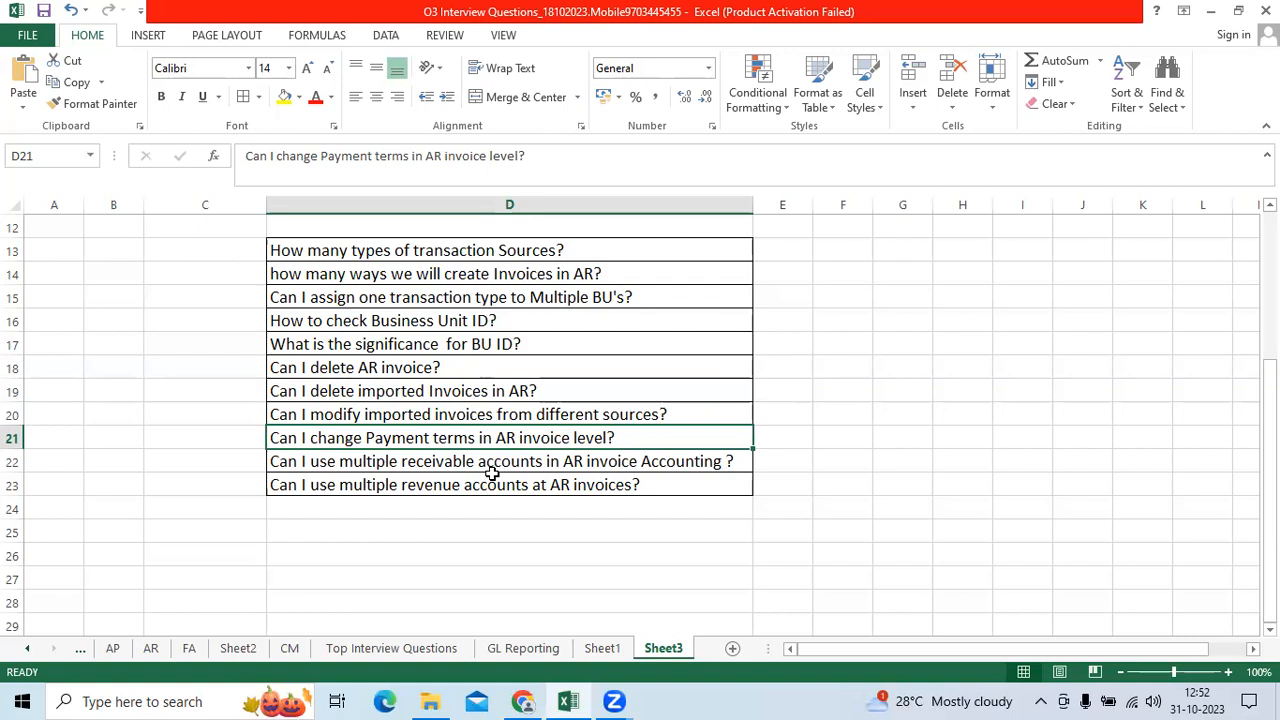
left_click(500, 460)
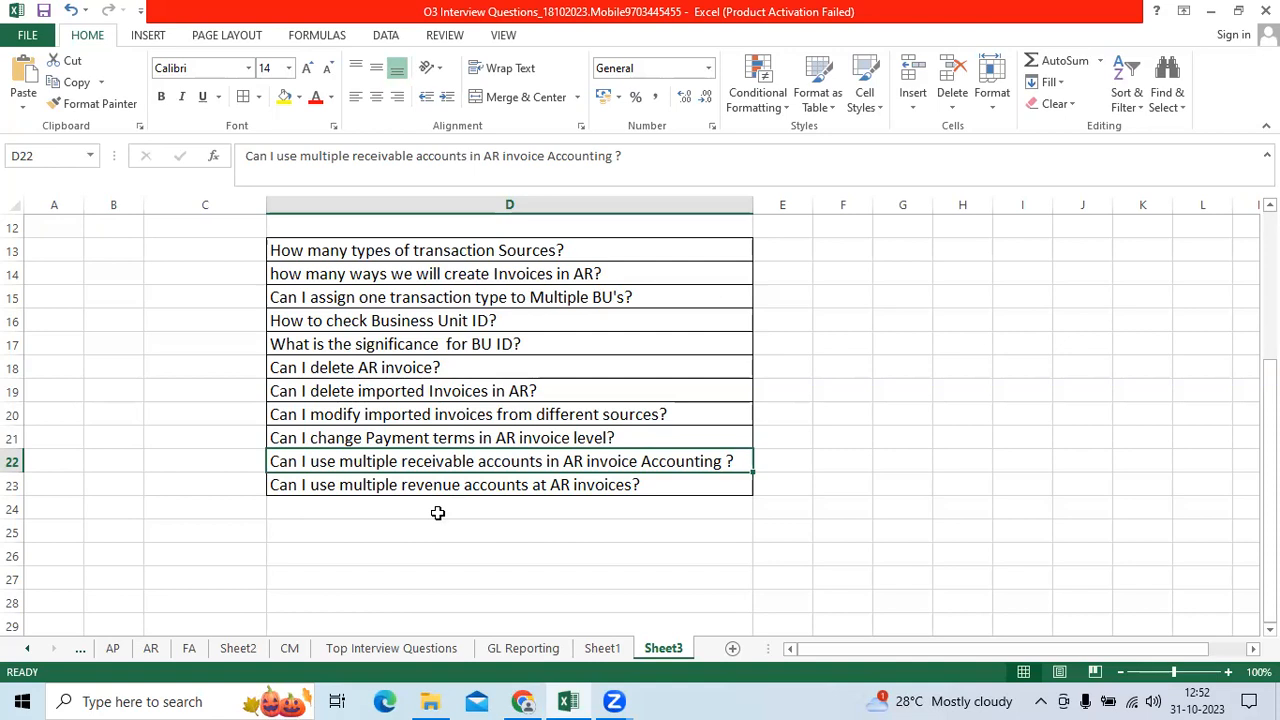
mouse_move(444, 512)
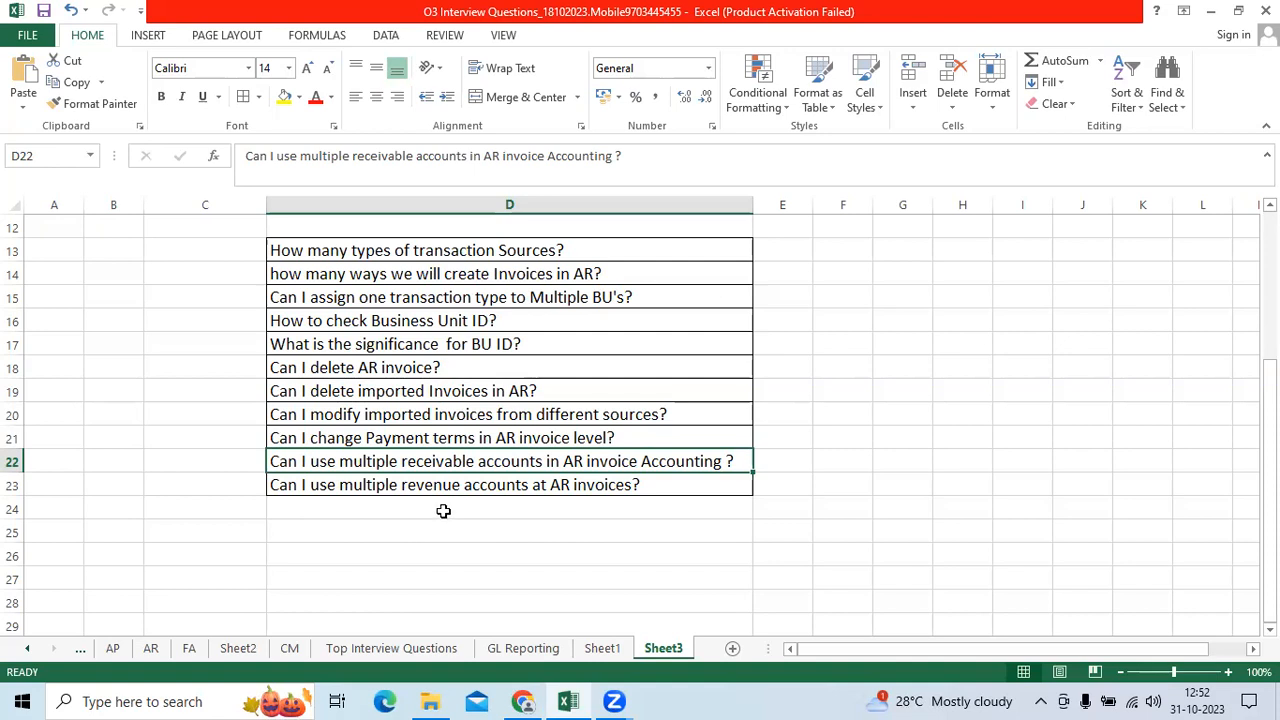